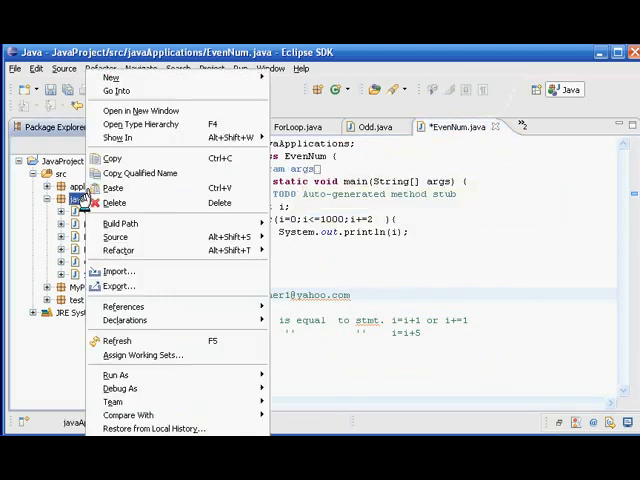
mouse_move(120, 137)
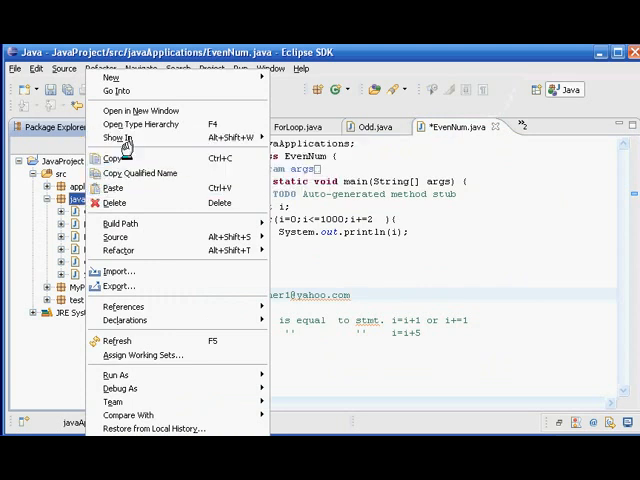
- Start a new Java class from the javaApplications package's New menu
click(114, 78)
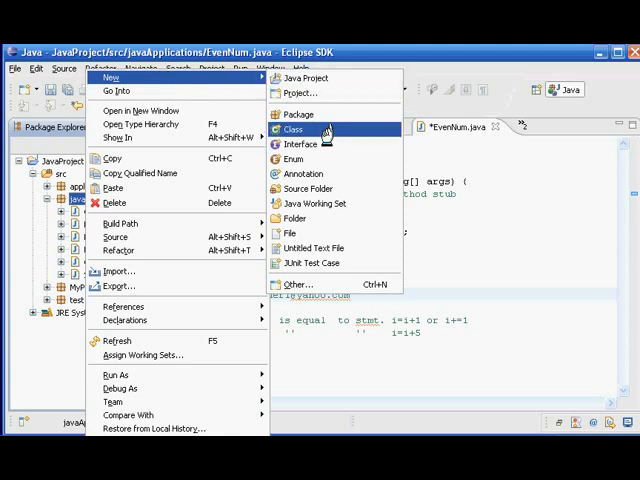
click(296, 130)
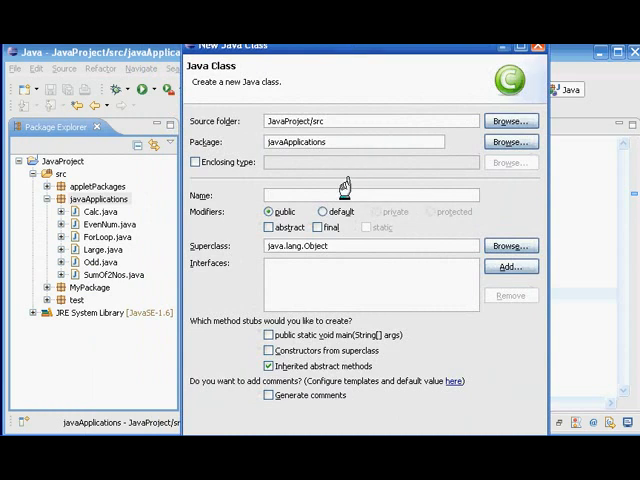
- Create the class SumOfNumbers with a public static void main stub and open it for editing
text(S)
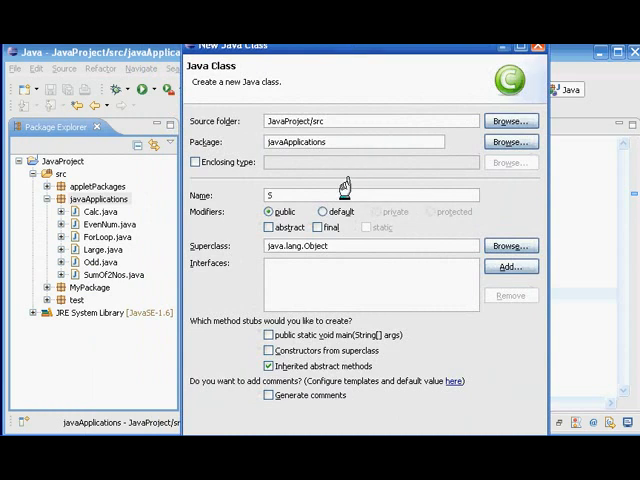
text(u)
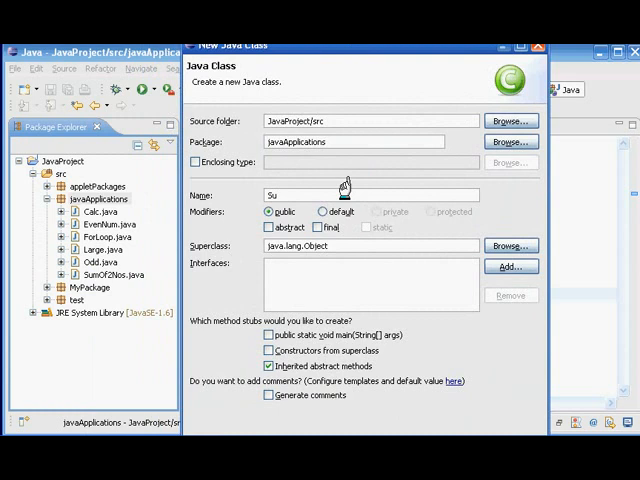
text(mO)
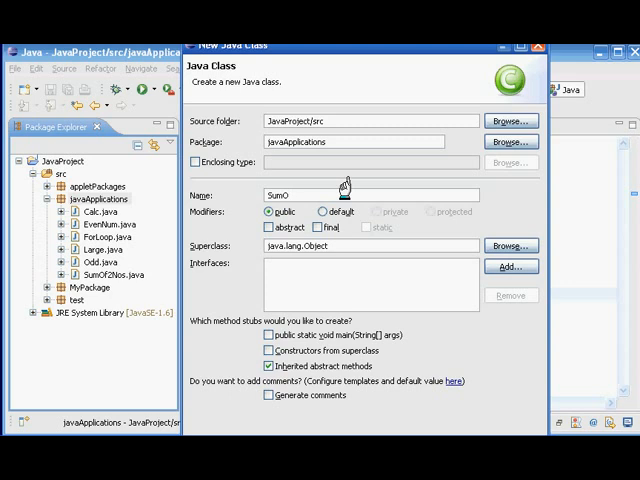
text(f)
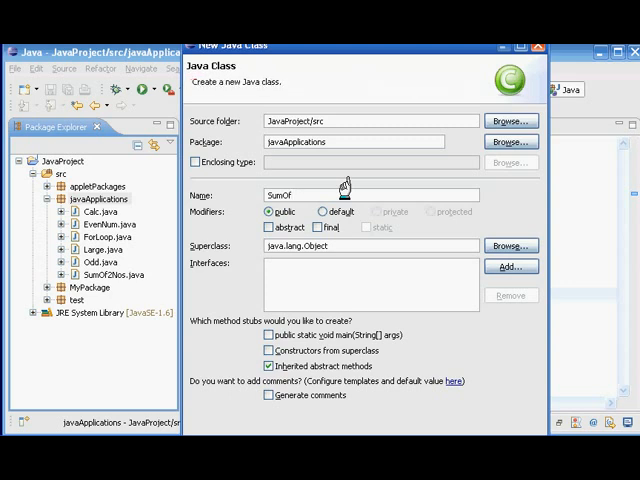
text(Numbers)
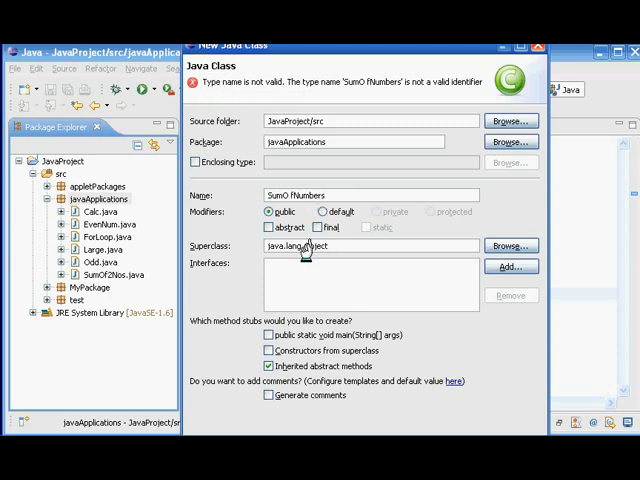
text(SumOfNumbers)
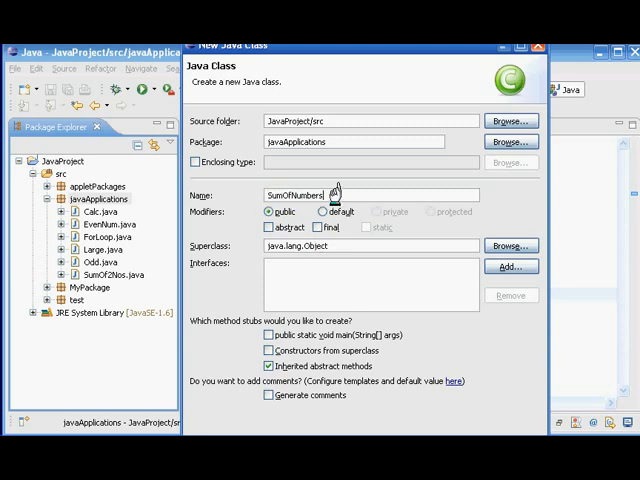
double_click(300, 195)
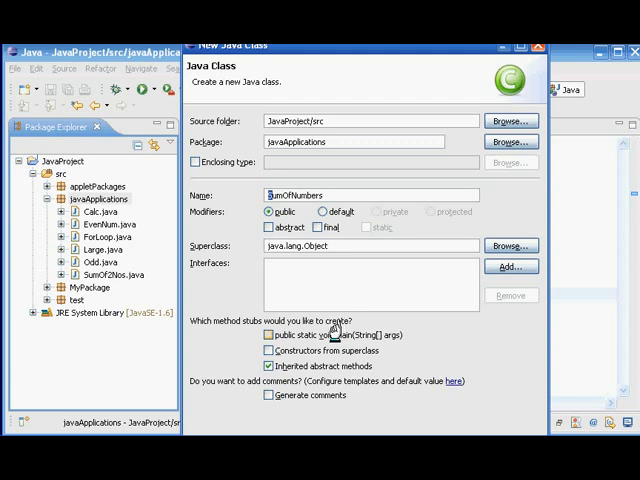
click(268, 334)
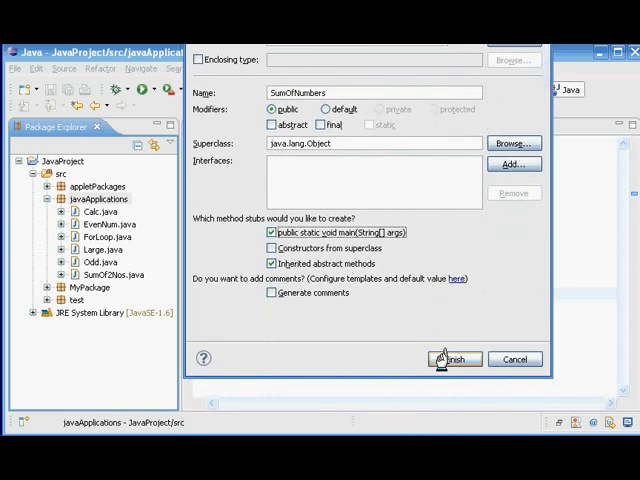
click(454, 359)
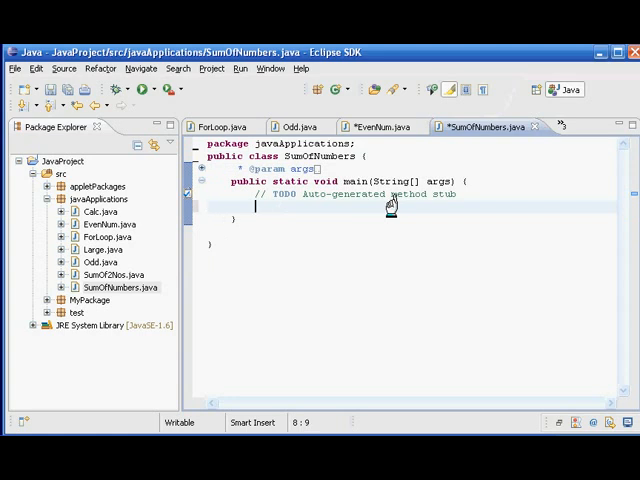
- Declare int i in main and write an empty loop for(i=0;i<=100;i++){ }
text(int)
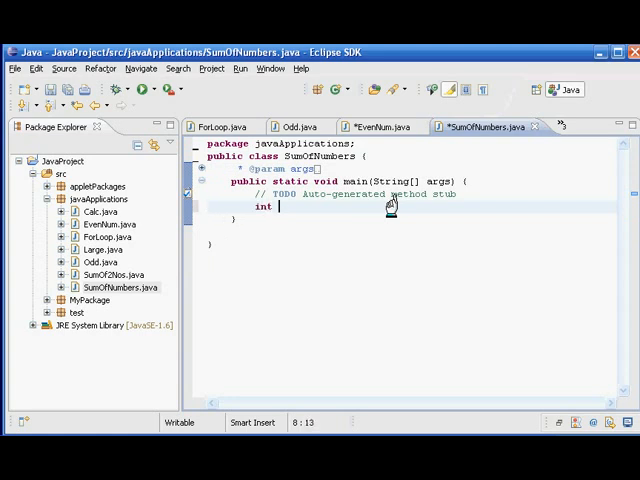
text(i;)
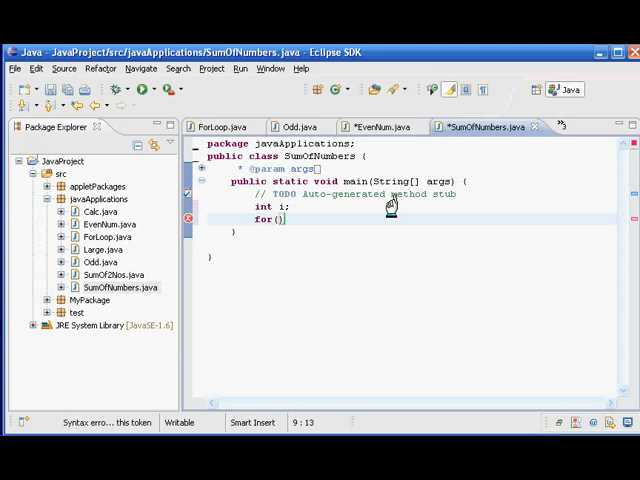
text(i0)
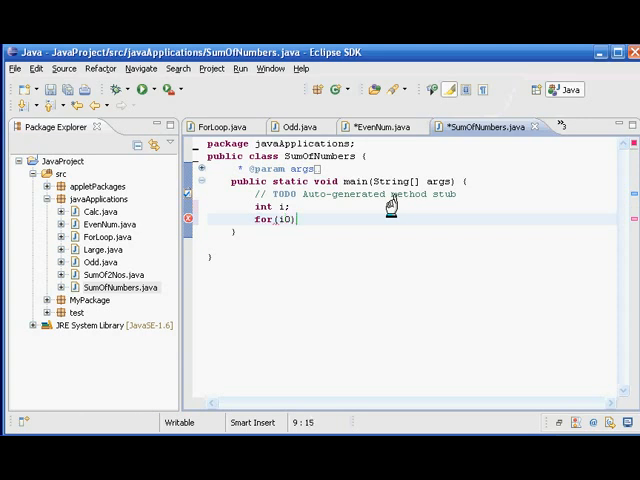
text(=)
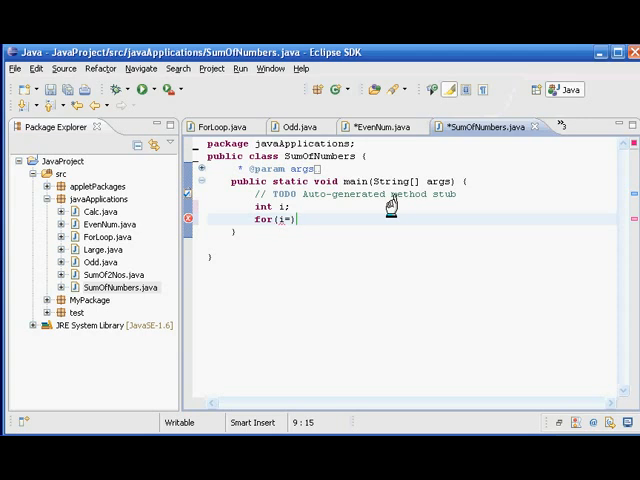
text(=0;i)
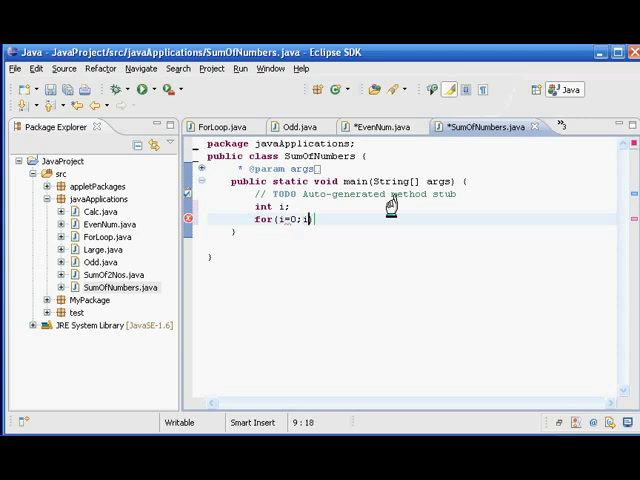
text(<=100)
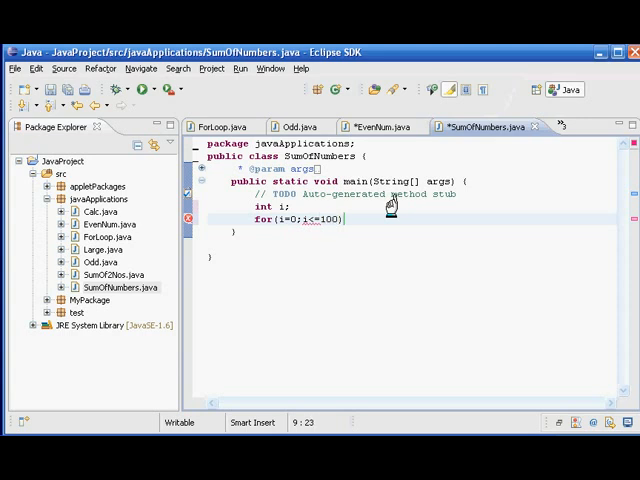
text(;i++)
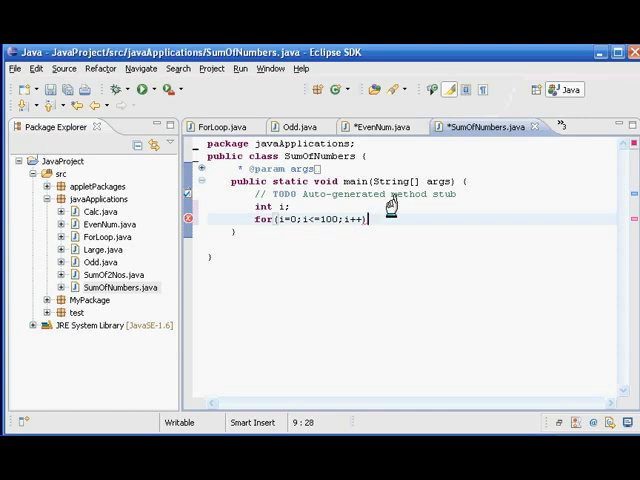
text({)
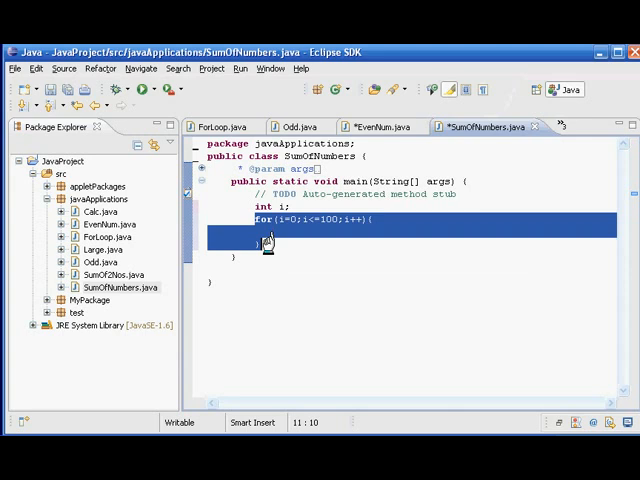
mouse_move(378, 225)
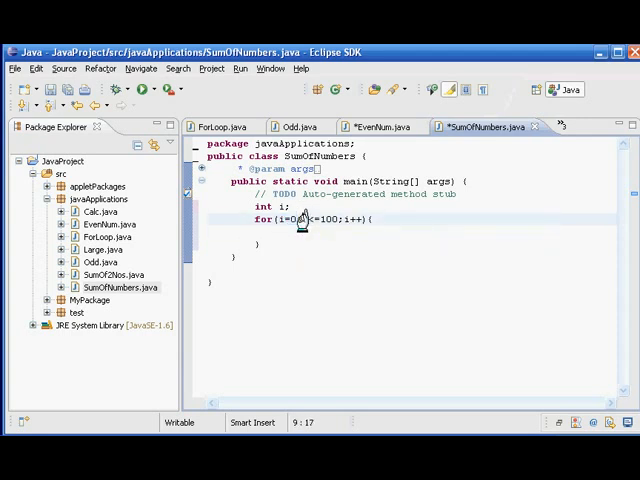
- Add System.out.println(i) inside the loop body using content assist for System.out
drag(295, 218, 322, 218)
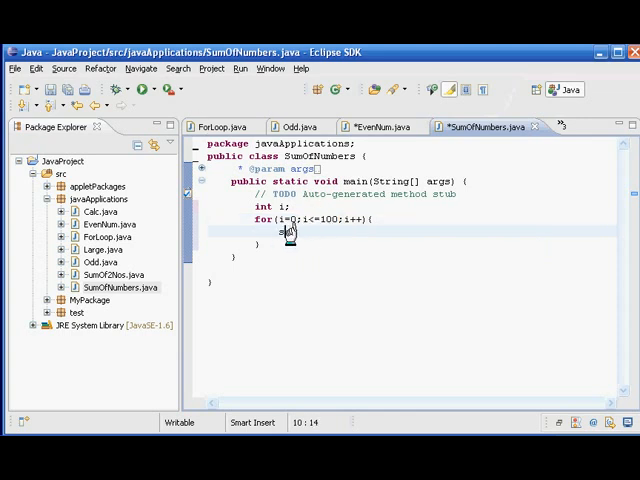
text(System.o)
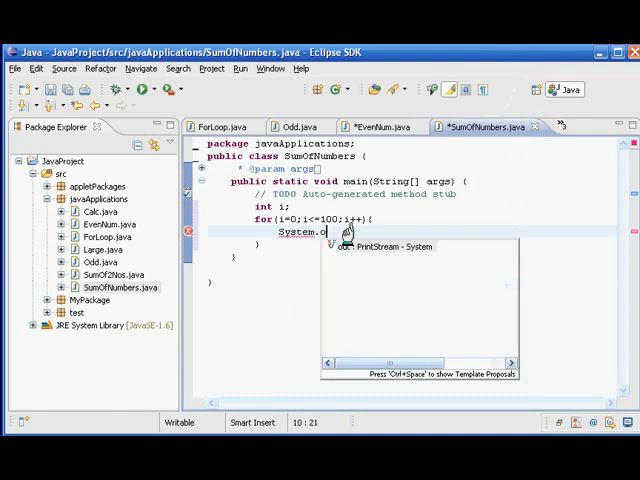
text(ut)
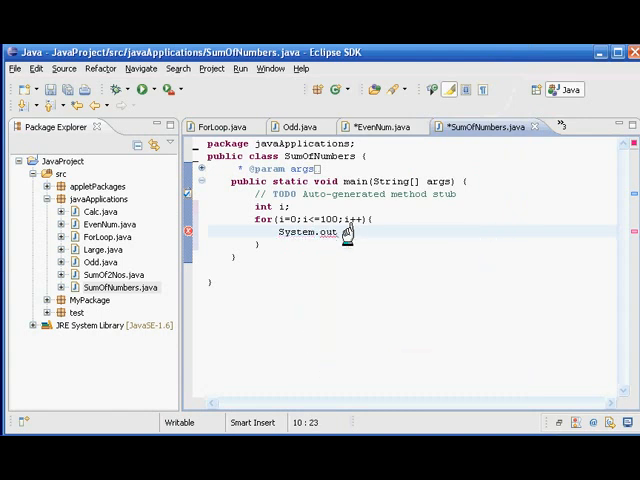
text(.println();)
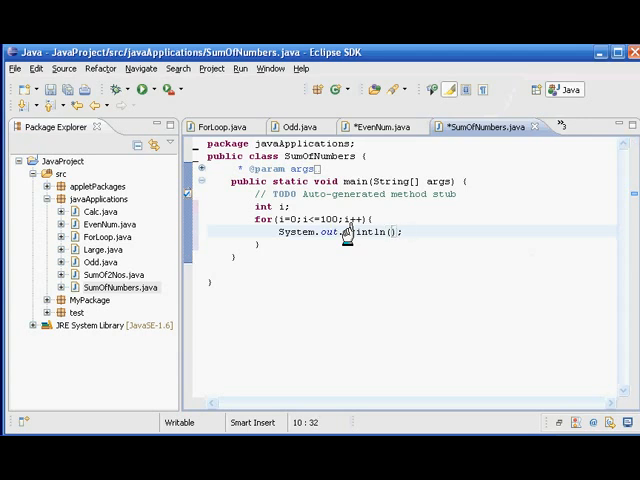
text(i)
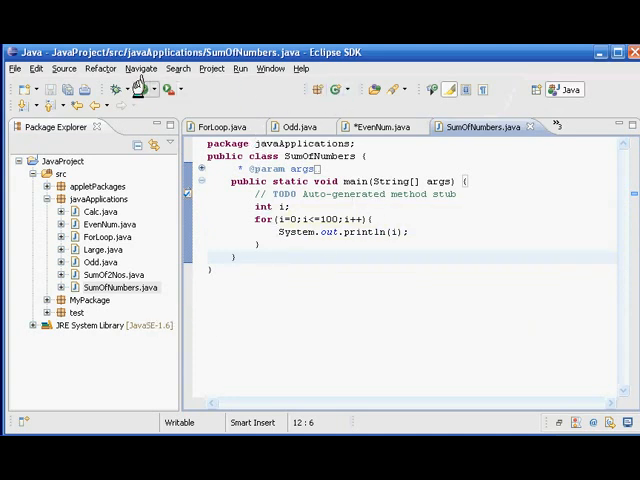
- Run the saved SumOfNumbers program from the toolbar
click(151, 89)
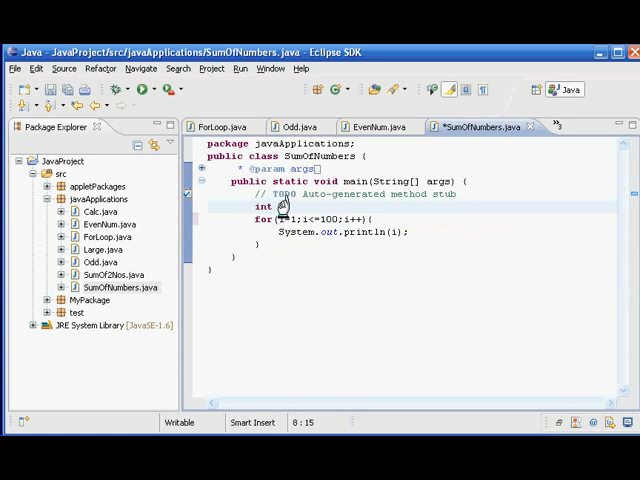
- Declare int sum = 0 before the for loop
text(i;)
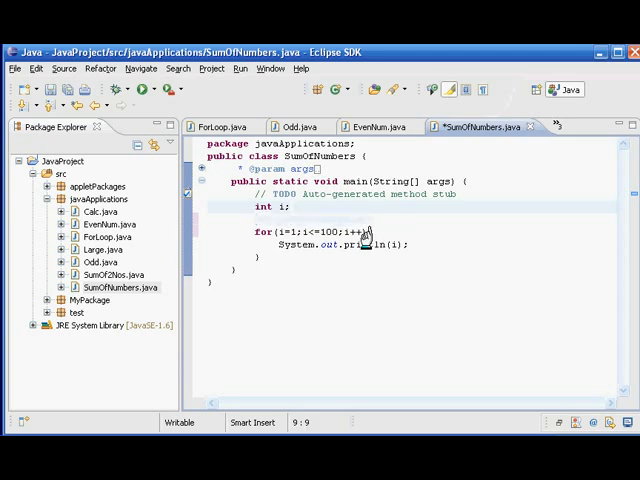
text(sum)
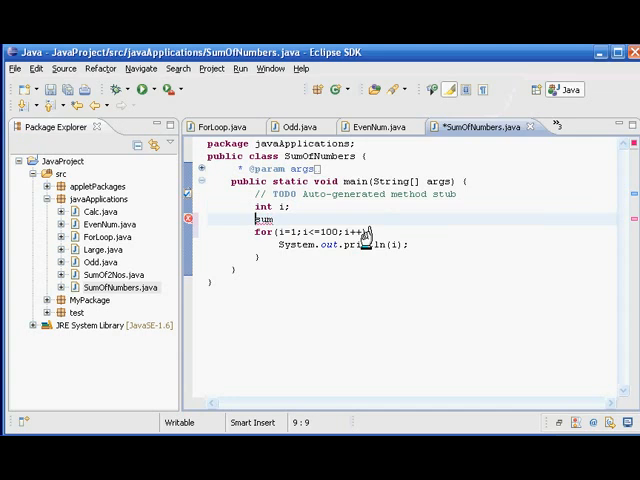
text(int)
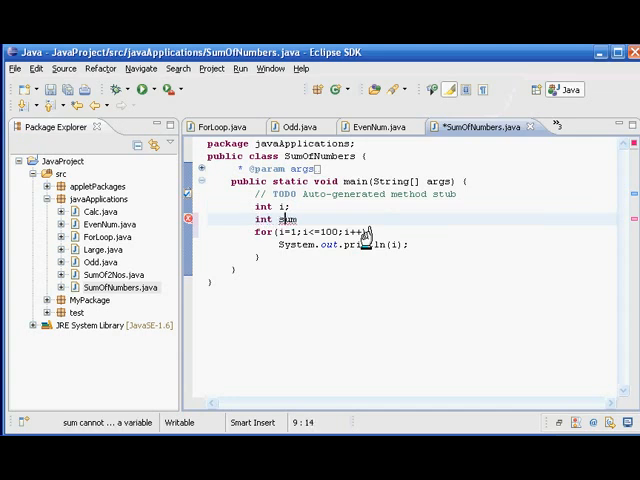
double_click(286, 219)
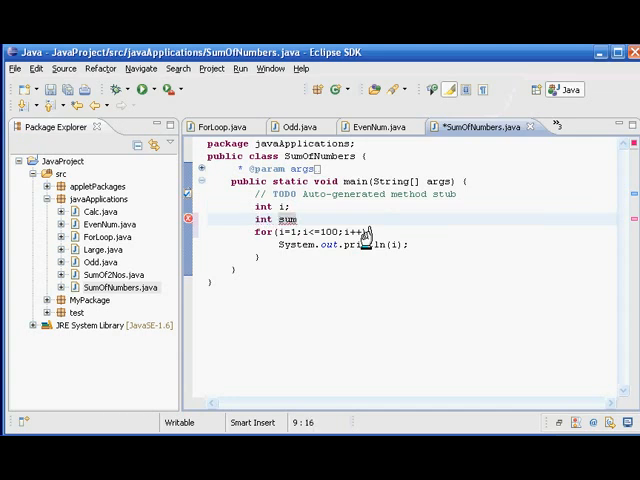
text(=0;)
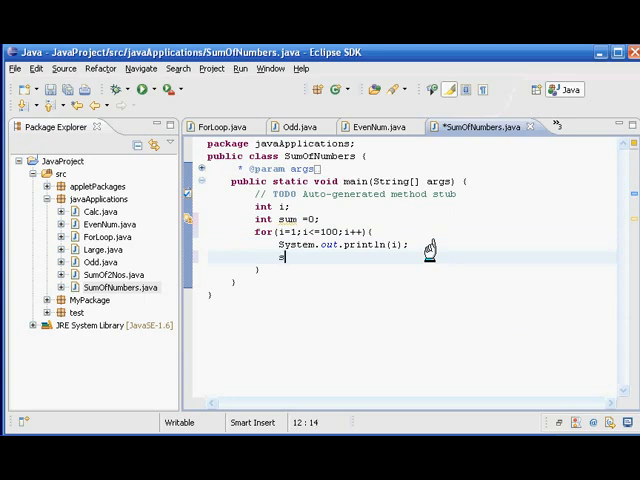
- Add sum = sum+i; after the println inside the loop
text(sum =)
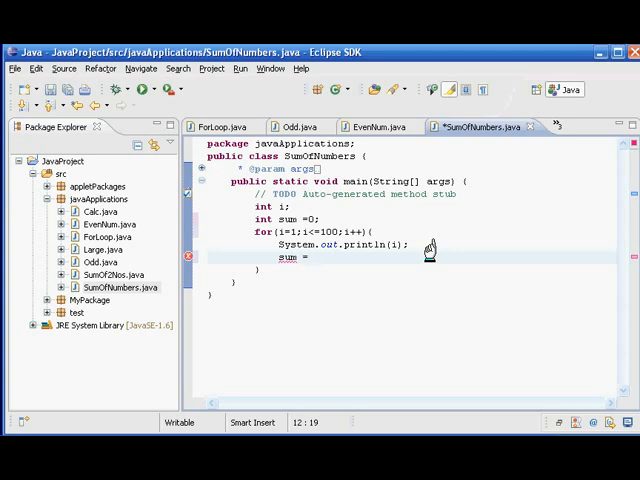
text(sum+i;)
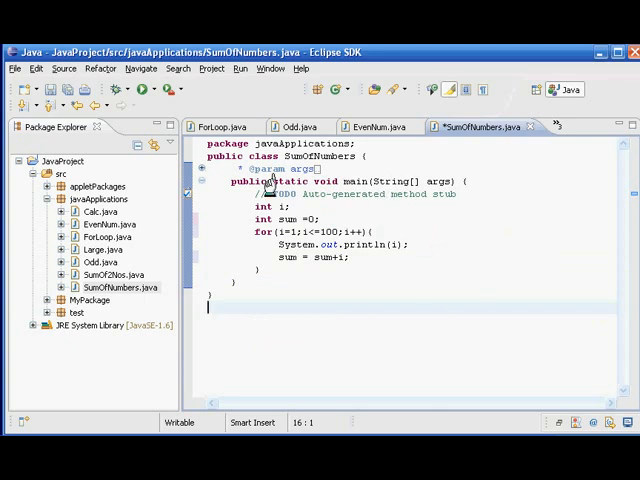
mouse_move(255, 243)
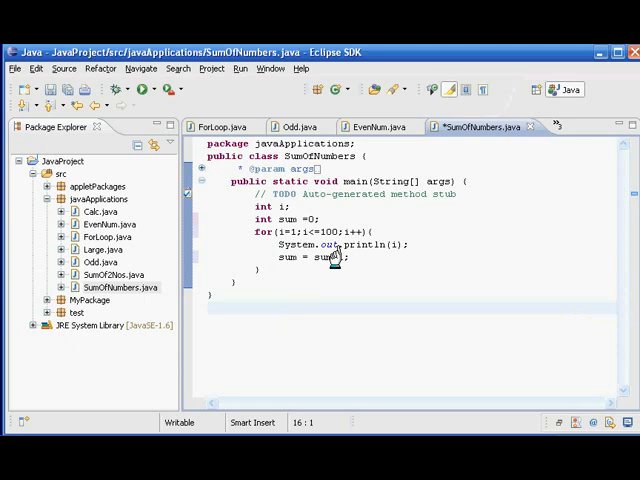
mouse_move(295, 245)
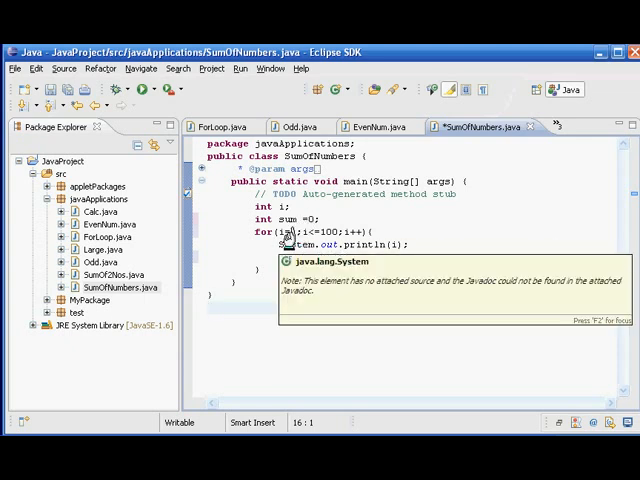
text(sum = sum+i;)
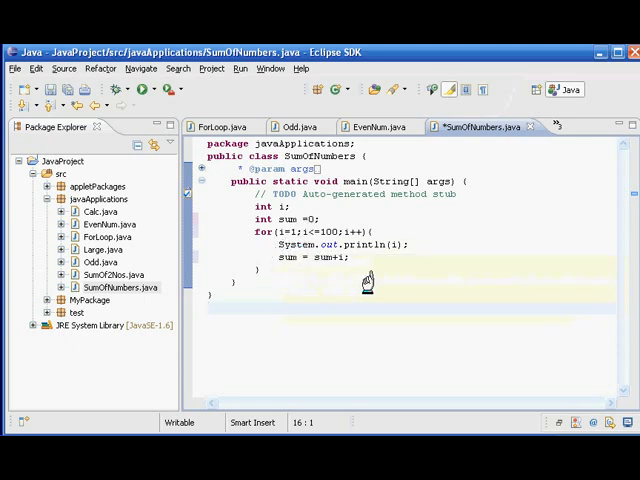
mouse_move(313, 258)
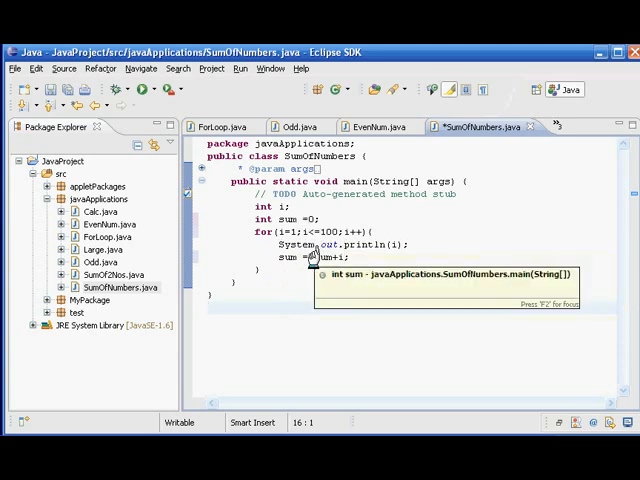
mouse_move(285, 245)
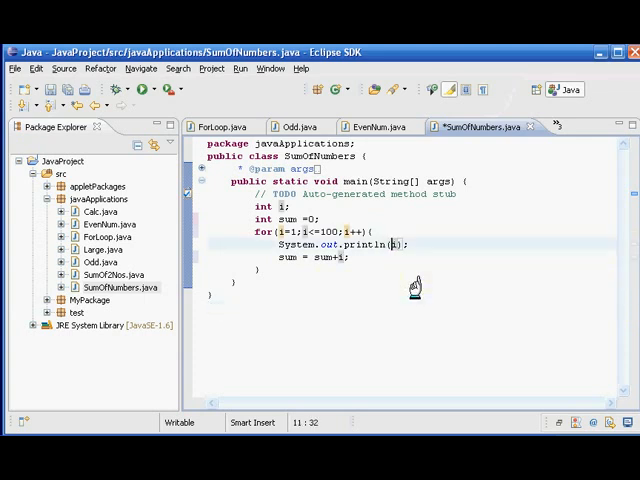
- Change the println to print "Value of Sum = " + sum + "Value of i = " + i
text("")
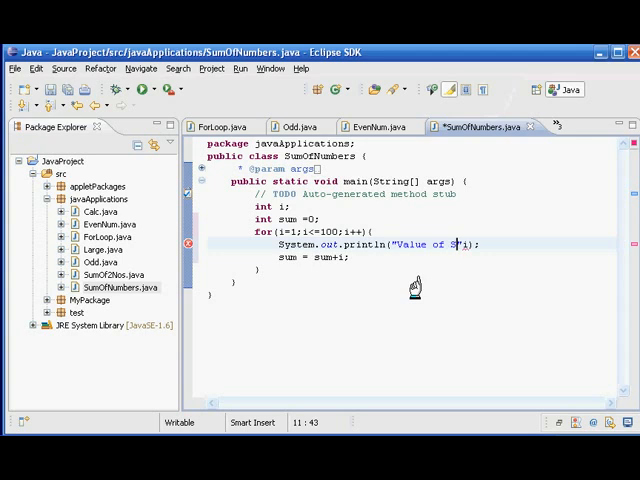
text(um =)
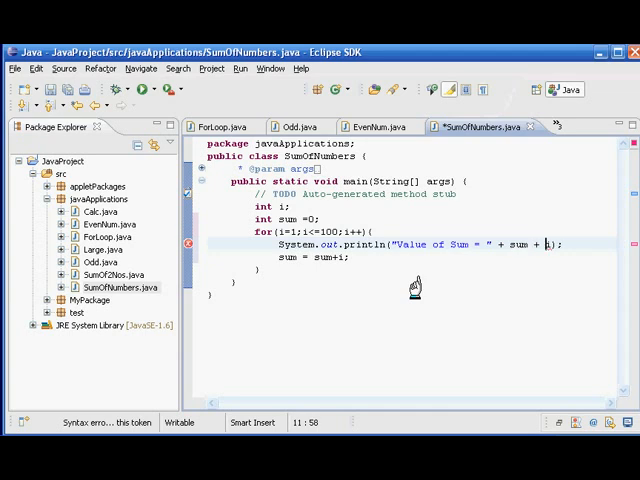
text(Vali)
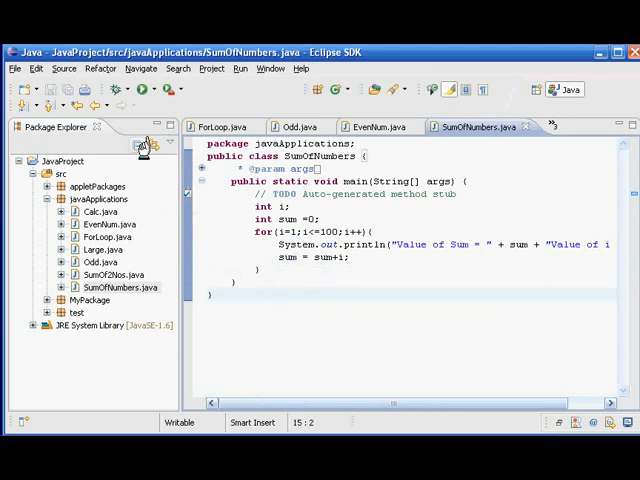
- Run SumOfNumbers and scroll through the labelled Sum and i values in the console
click(144, 89)
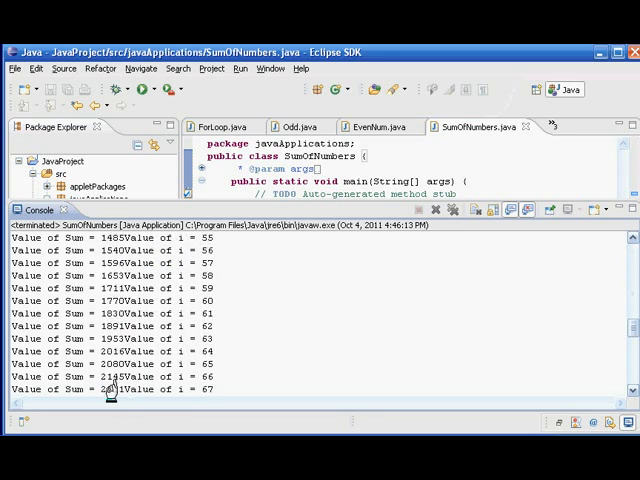
scroll(down, 3)
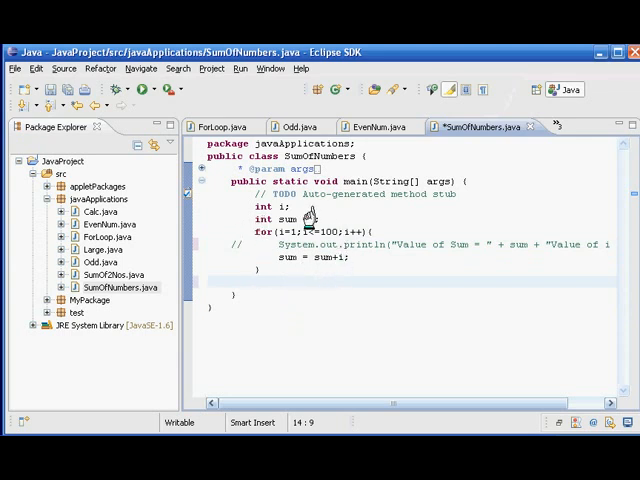
- Initialise sum to 0 and insert a System.out.println call after the loop via content assist
text(=0;)
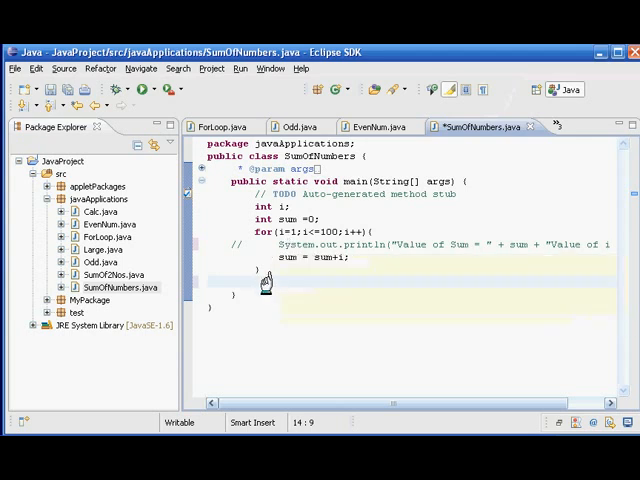
text(S)
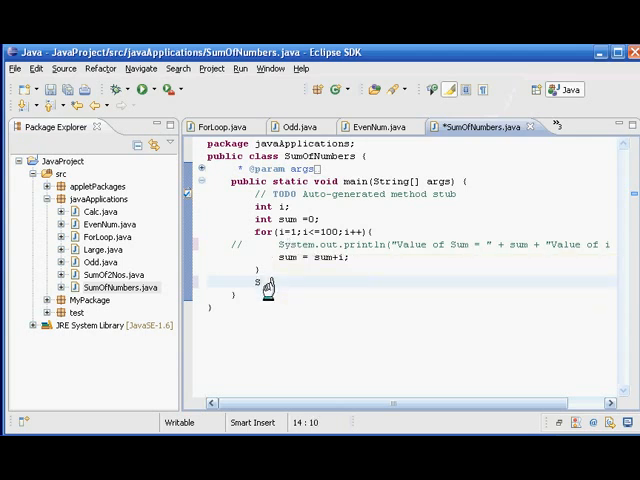
text(System.out)
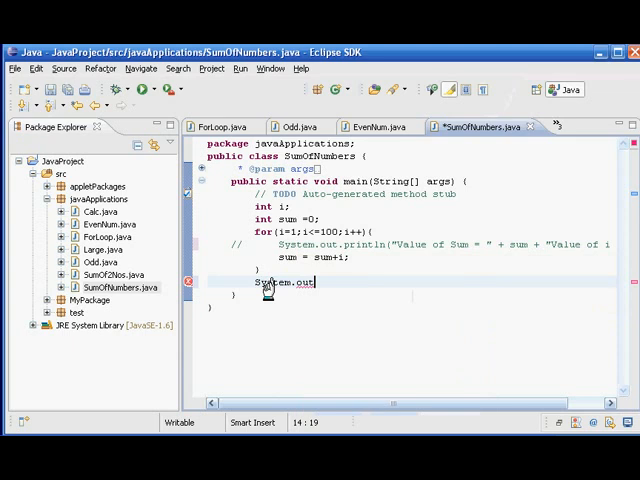
text(.p)
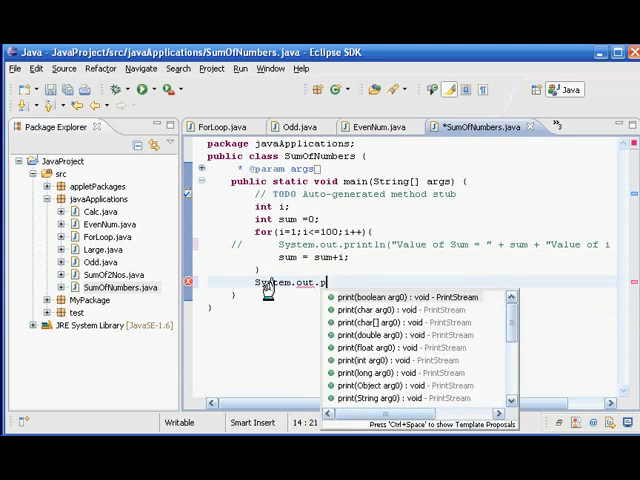
text(ln)
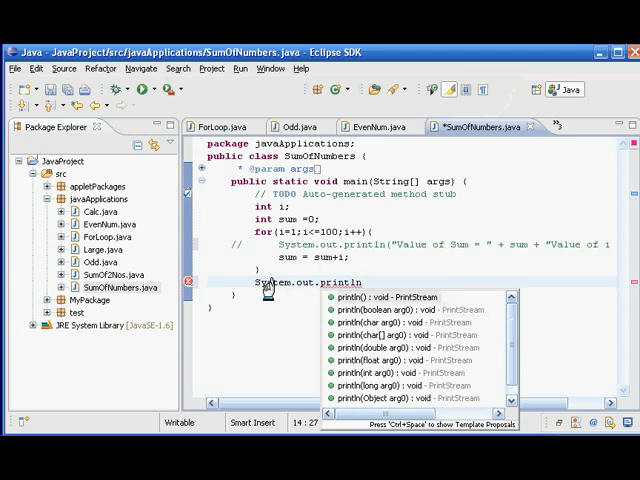
click(345, 297)
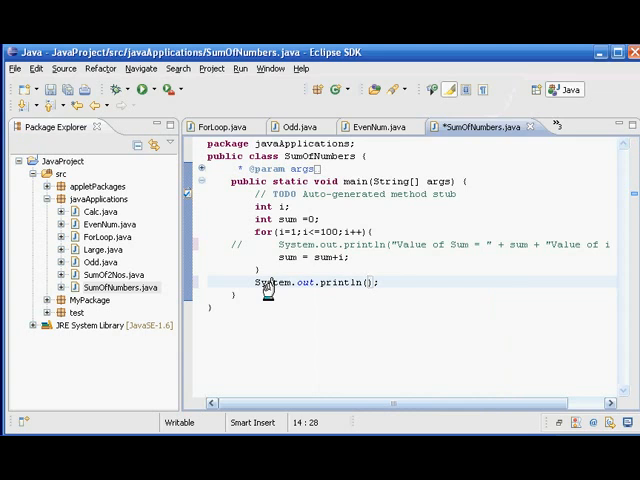
- Fill the println with "Sum = " + sum to print the total once
text("")
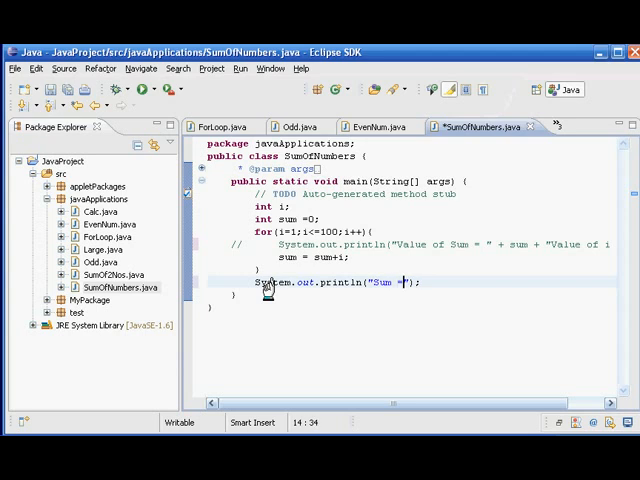
text(+)
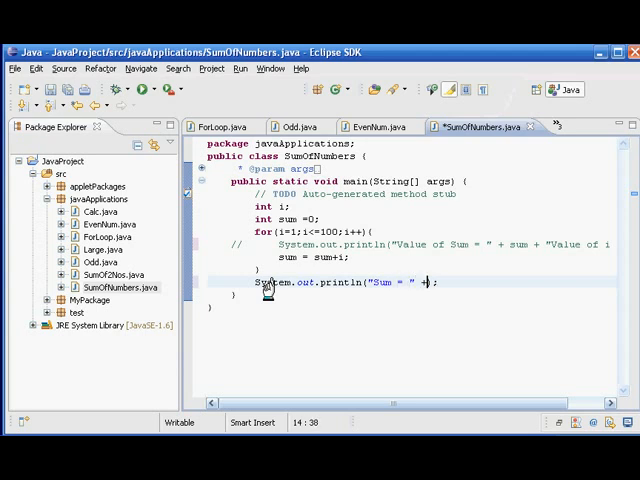
text(sum)
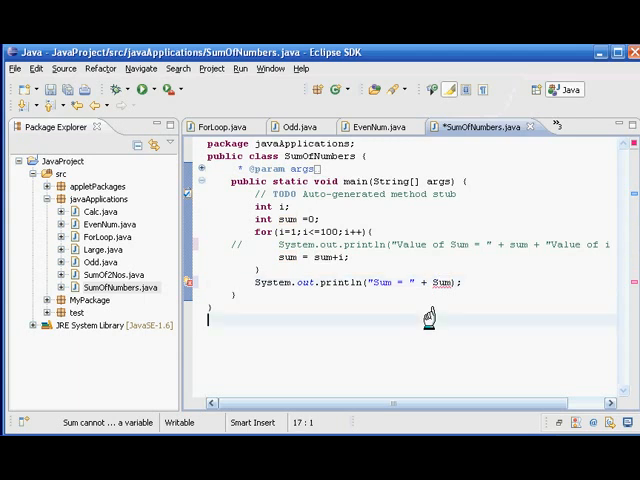
click(441, 282)
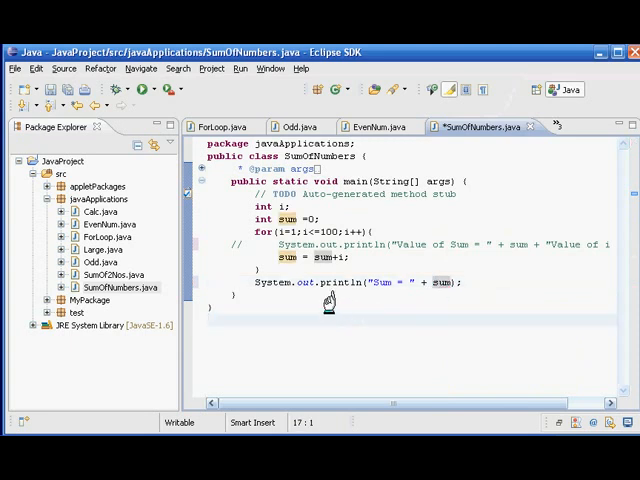
- Save SumOfNumbers.java with Ctrl+S and run it from the toolbar
key(ctrl+s)
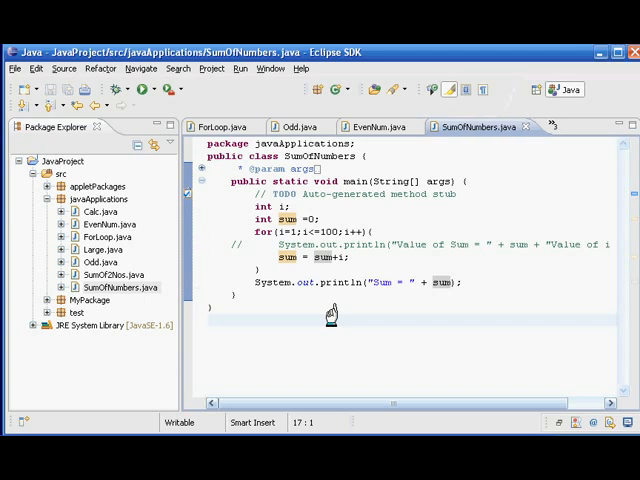
mouse_move(397, 325)
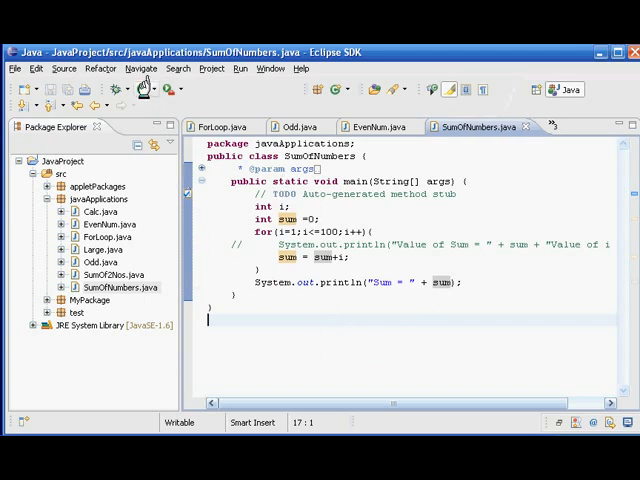
click(145, 89)
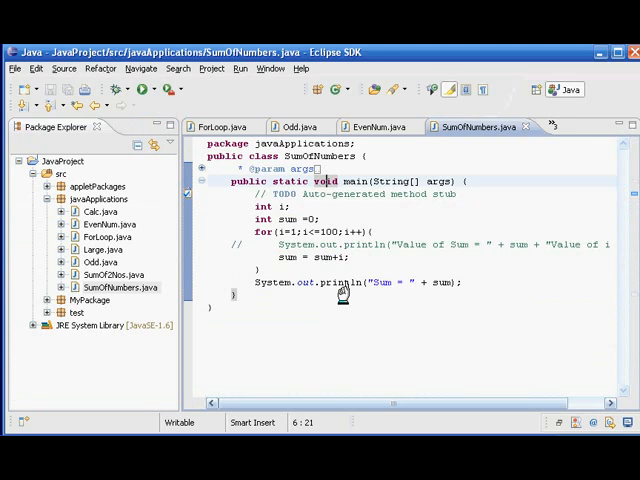
mouse_move(345, 270)
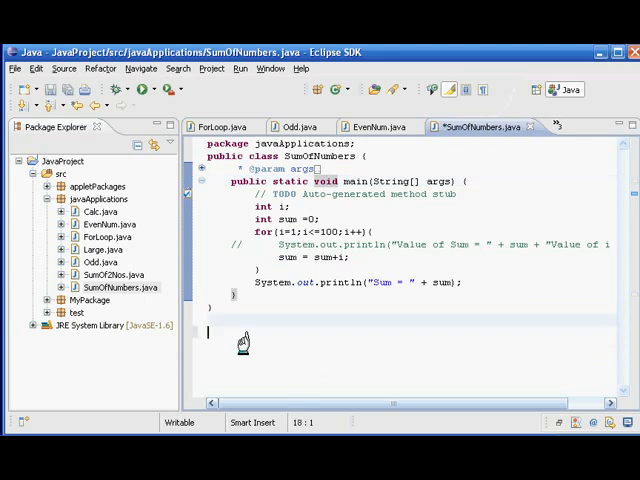
text(//)
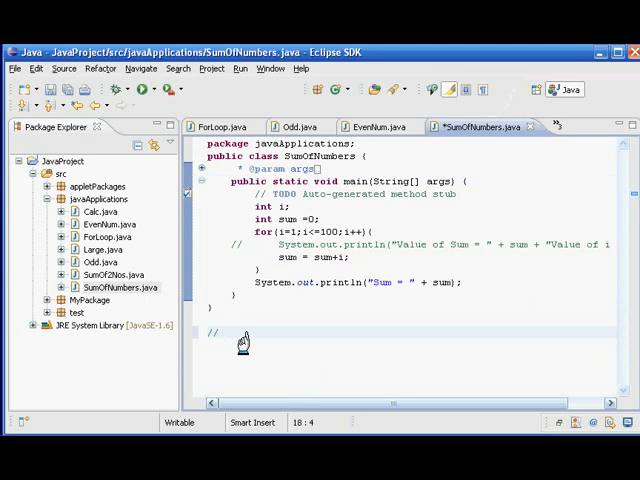
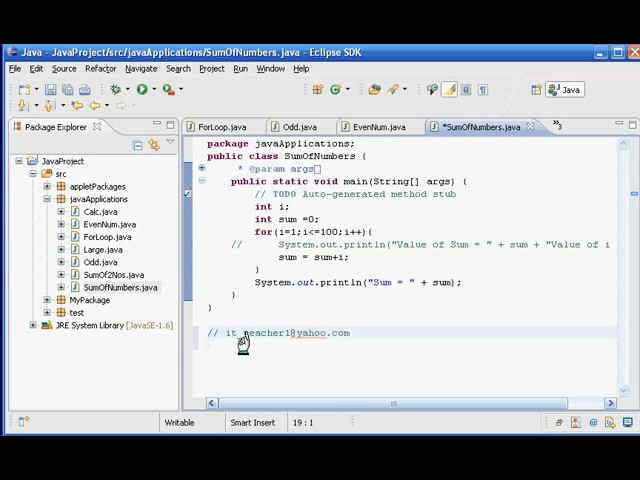
mouse_move(290, 316)
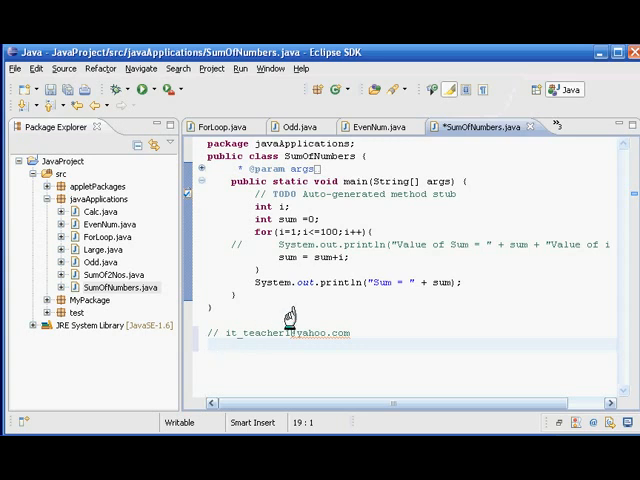